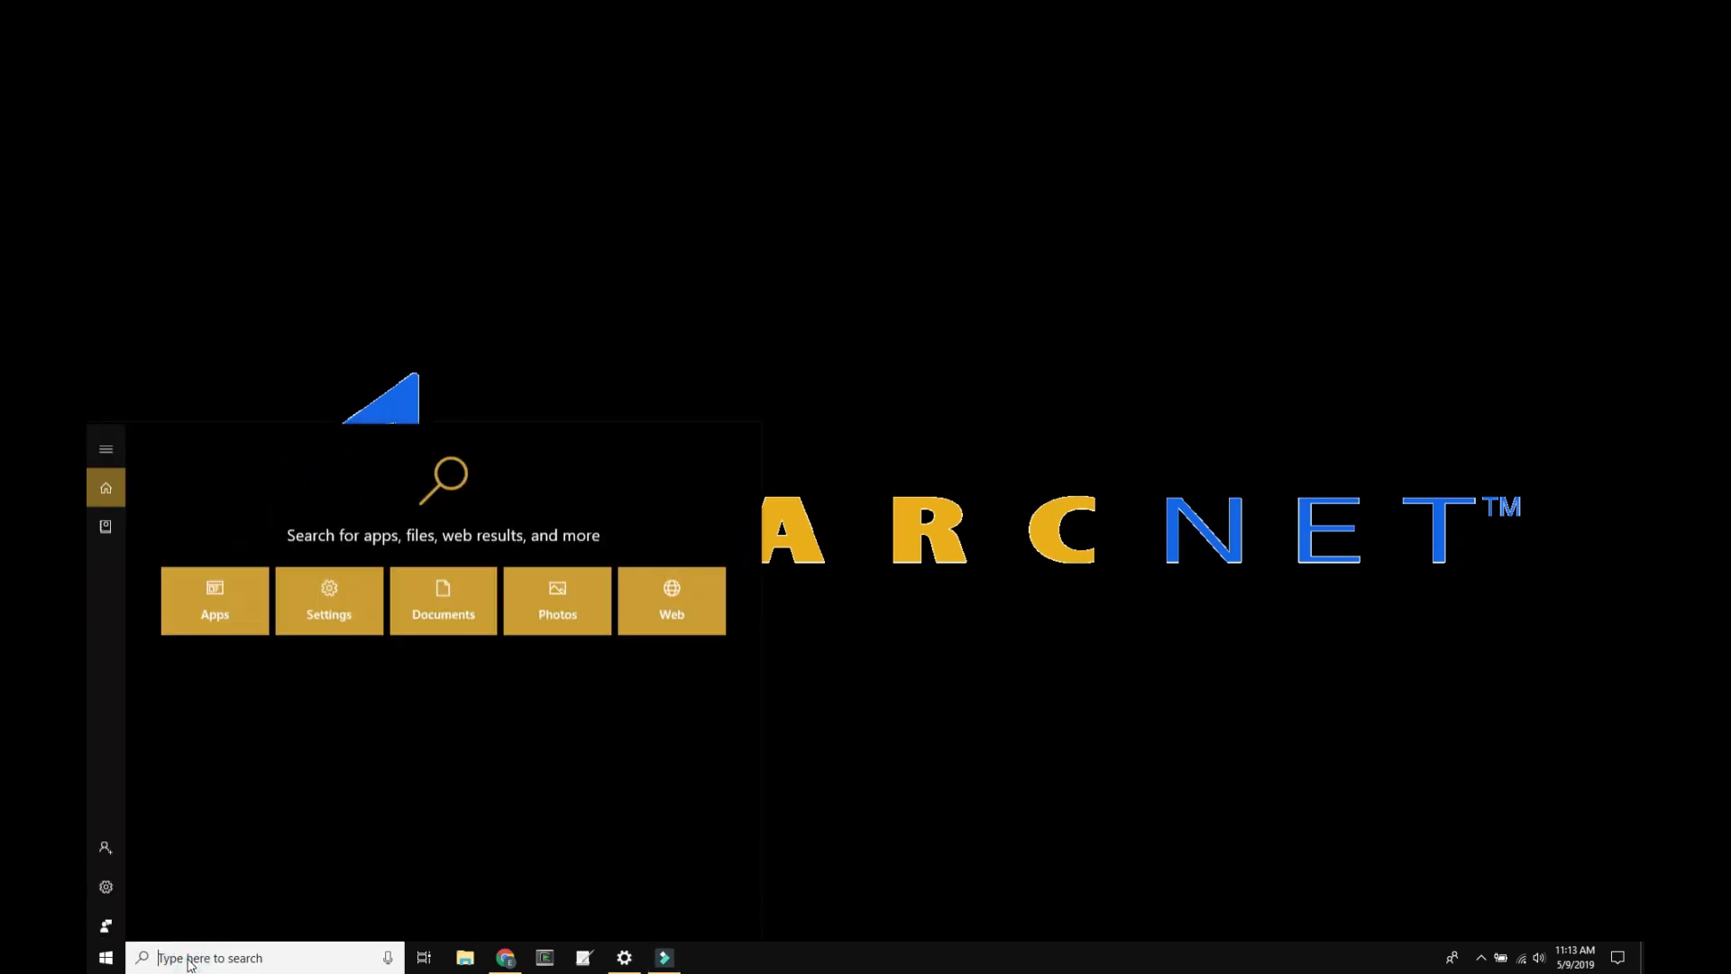
Search 'windows' and open 'Turn Windows features on or off'.
type("windows")
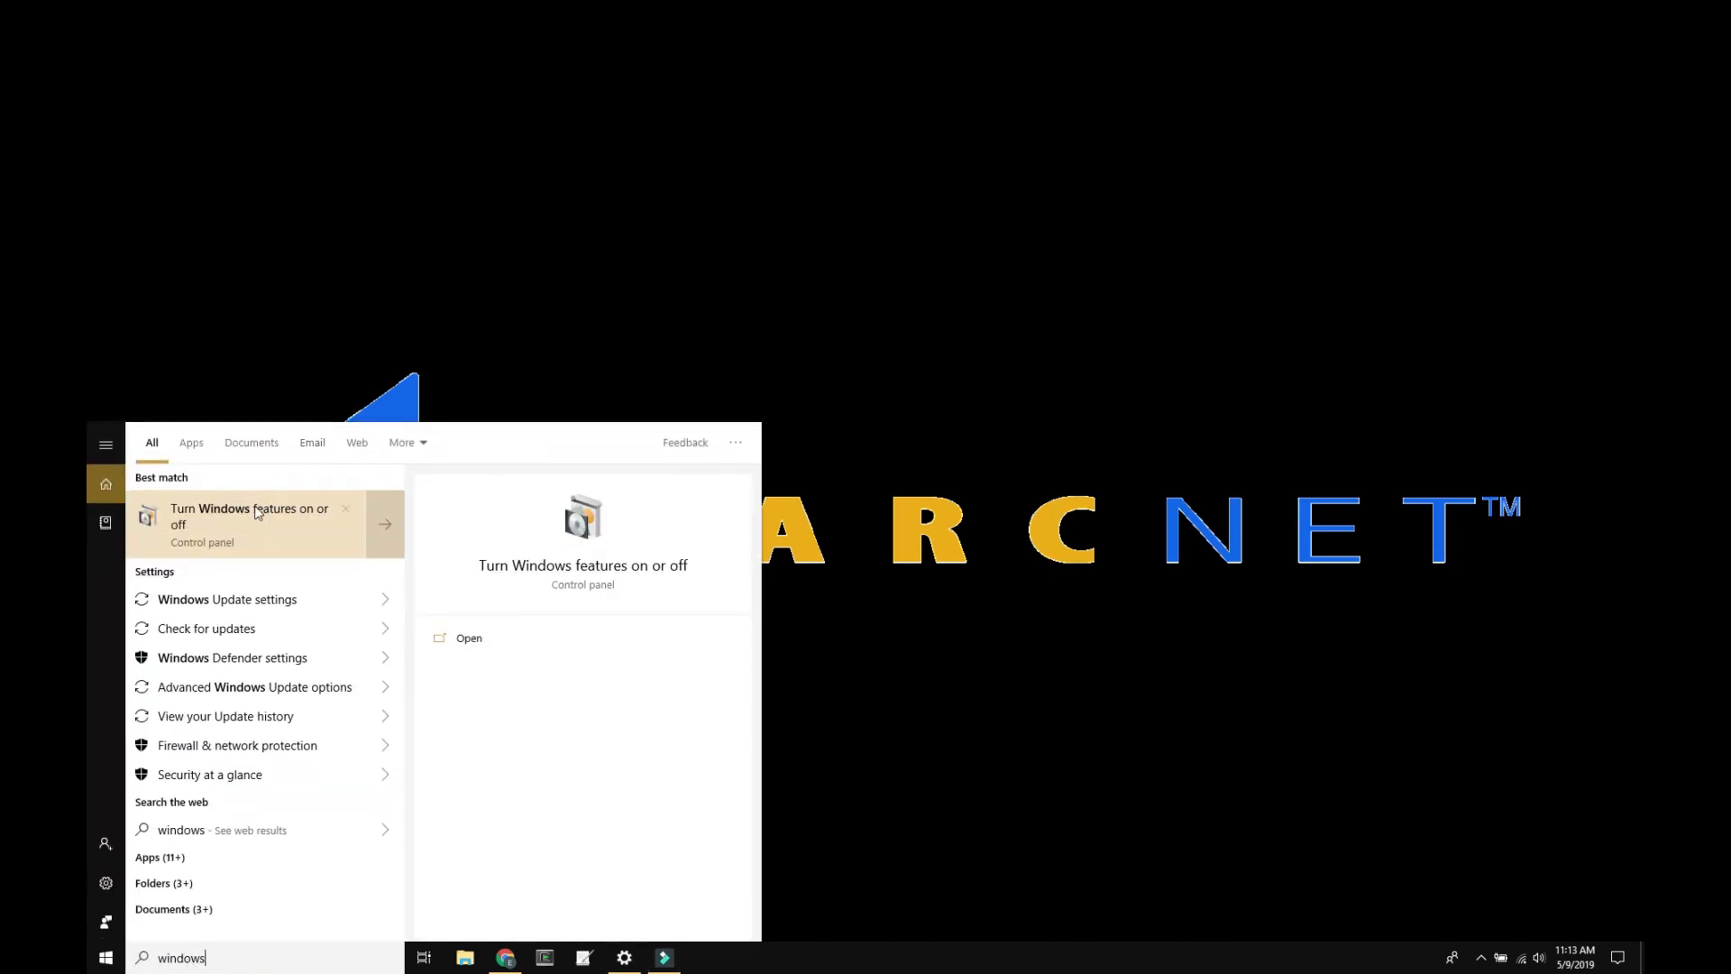
left_click(251, 523)
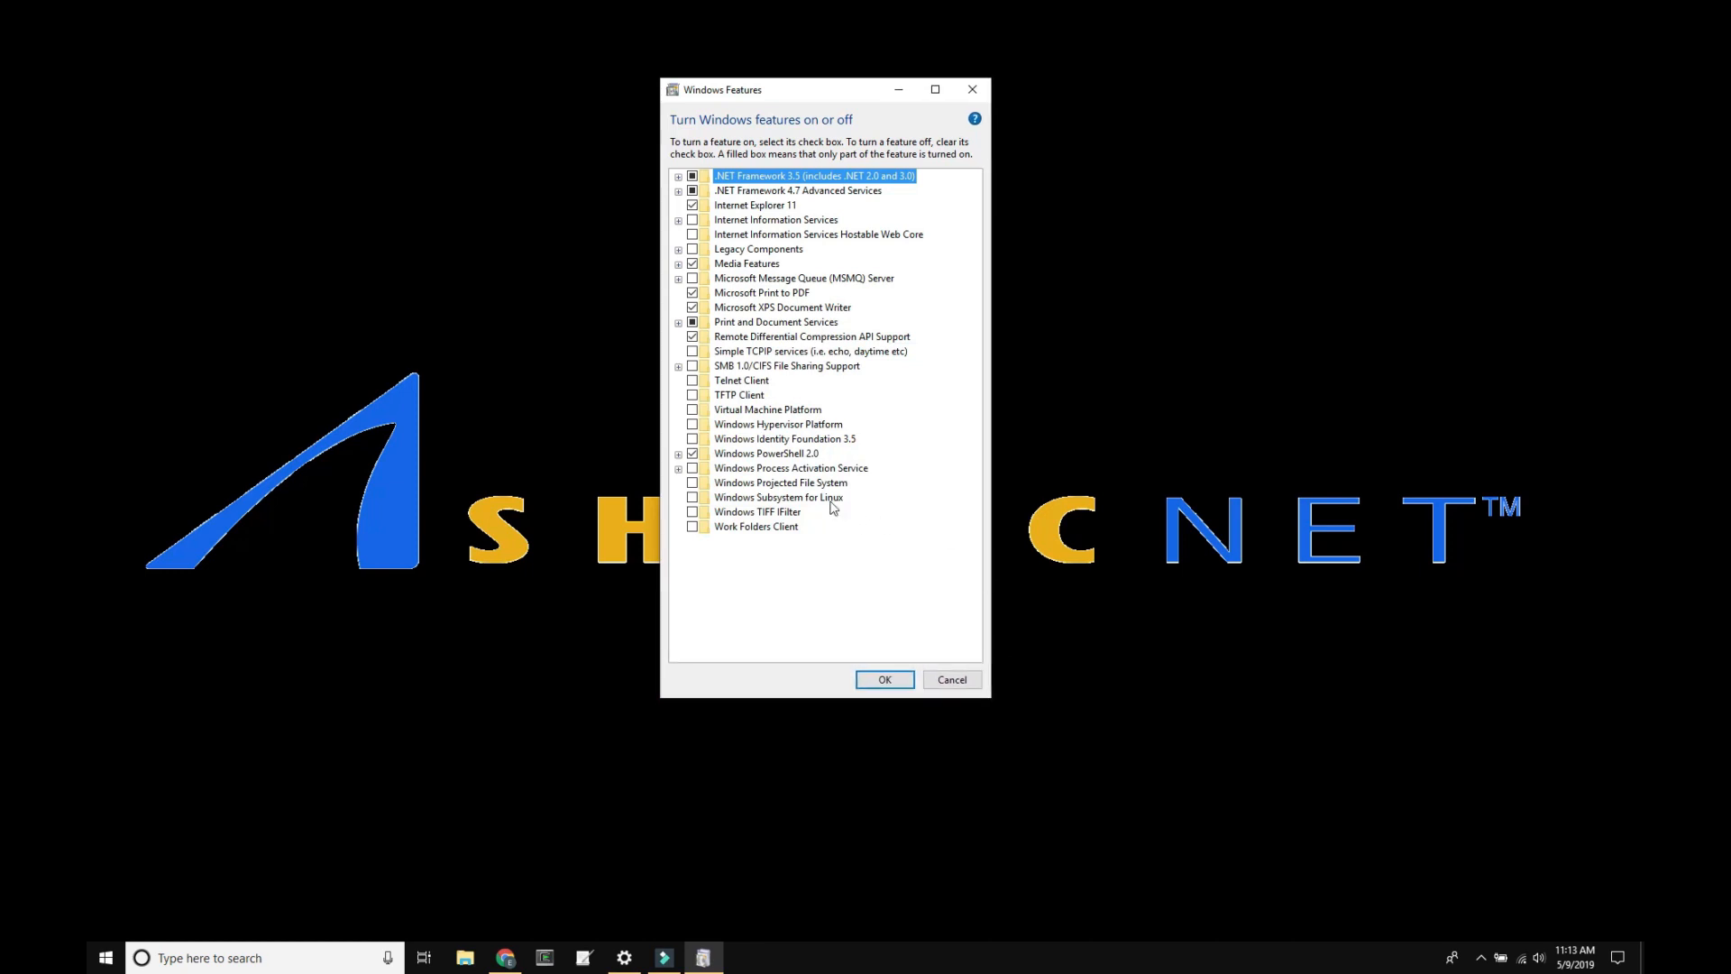
mouse_move(779, 498)
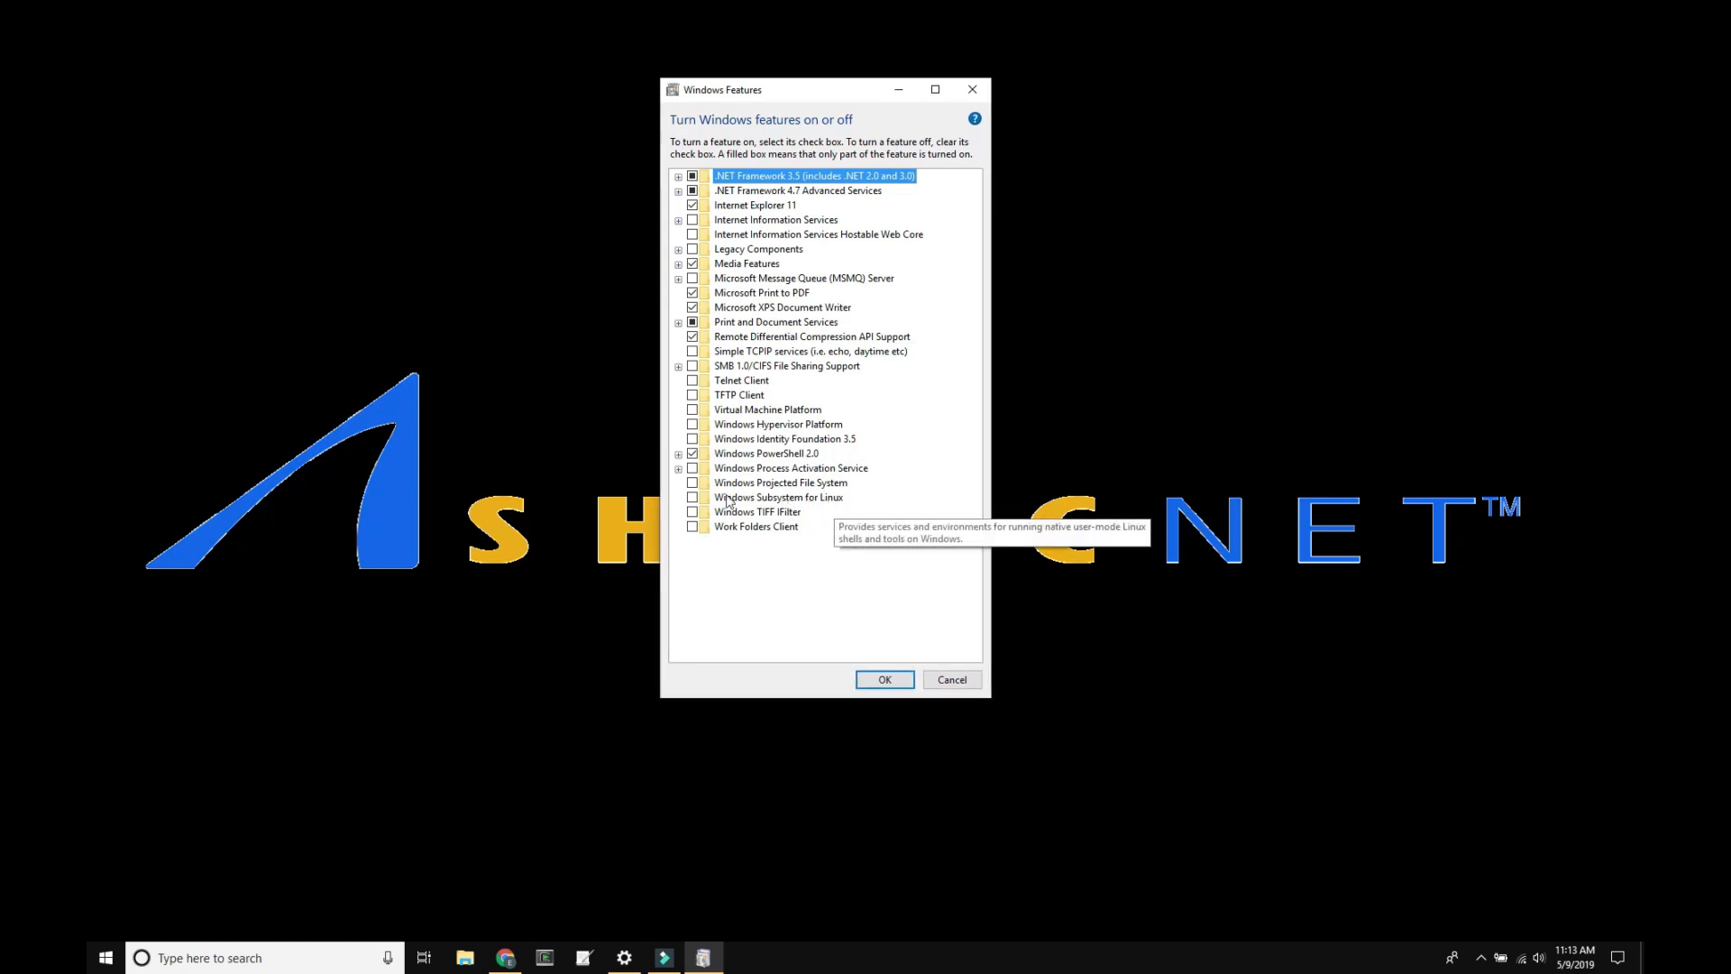
Tick 'Windows Subsystem for Linux' and confirm with OK.
left_click(777, 498)
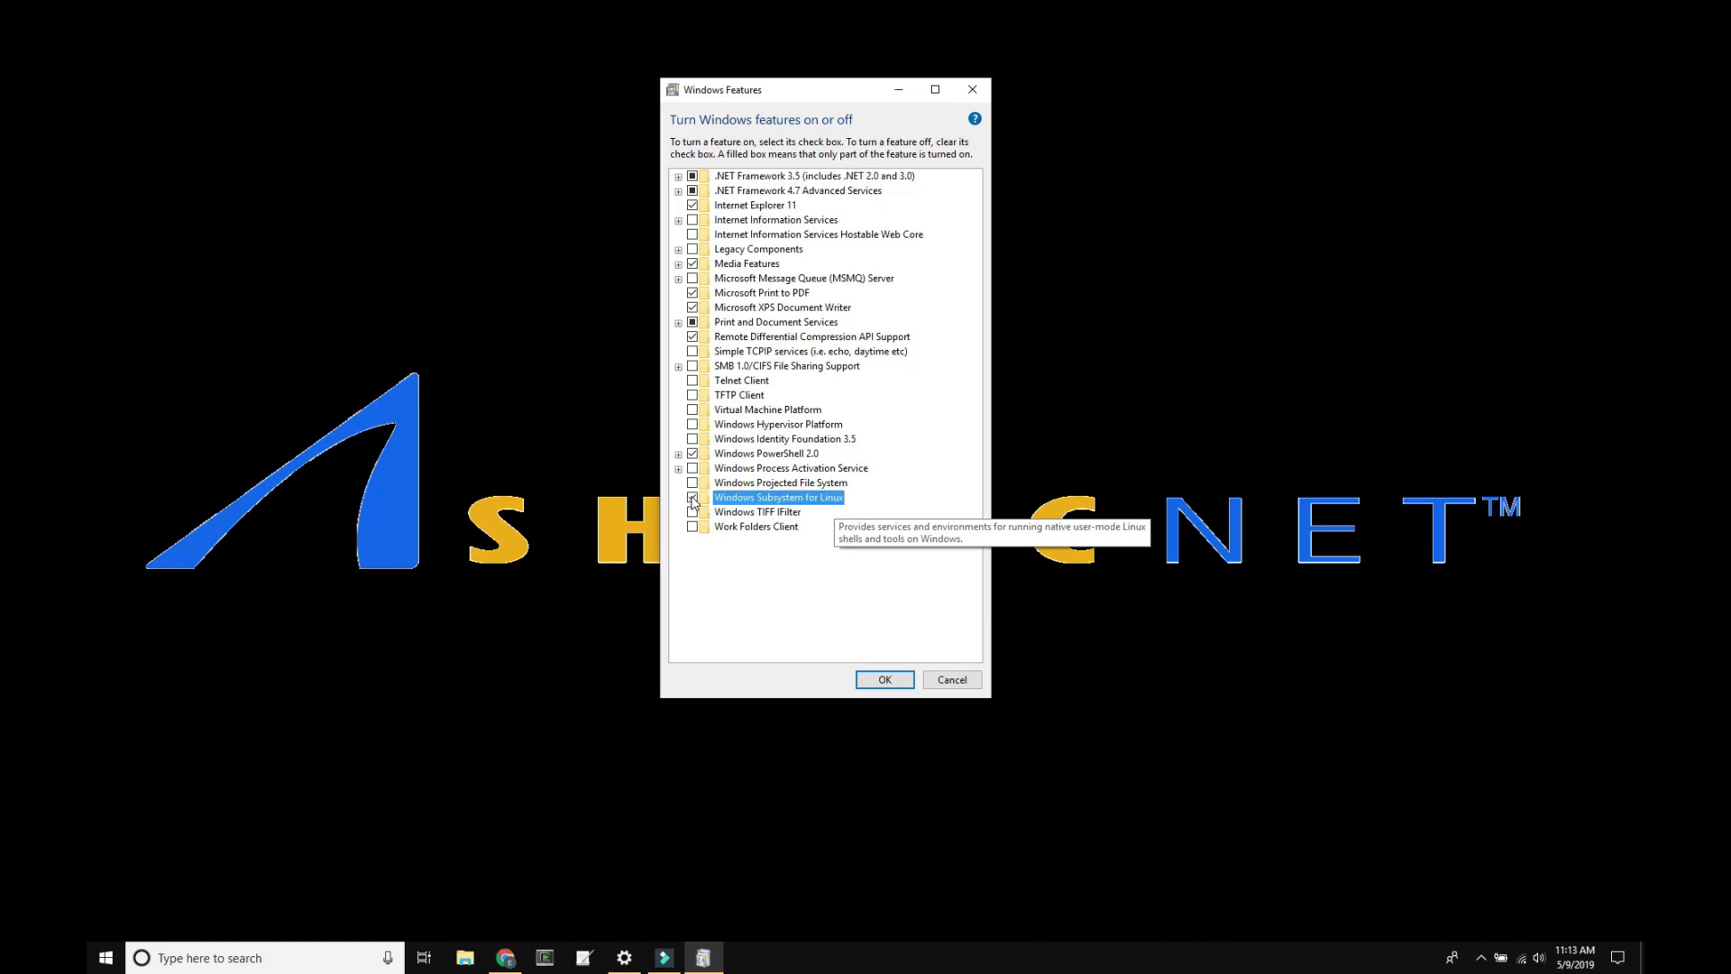
left_click(884, 680)
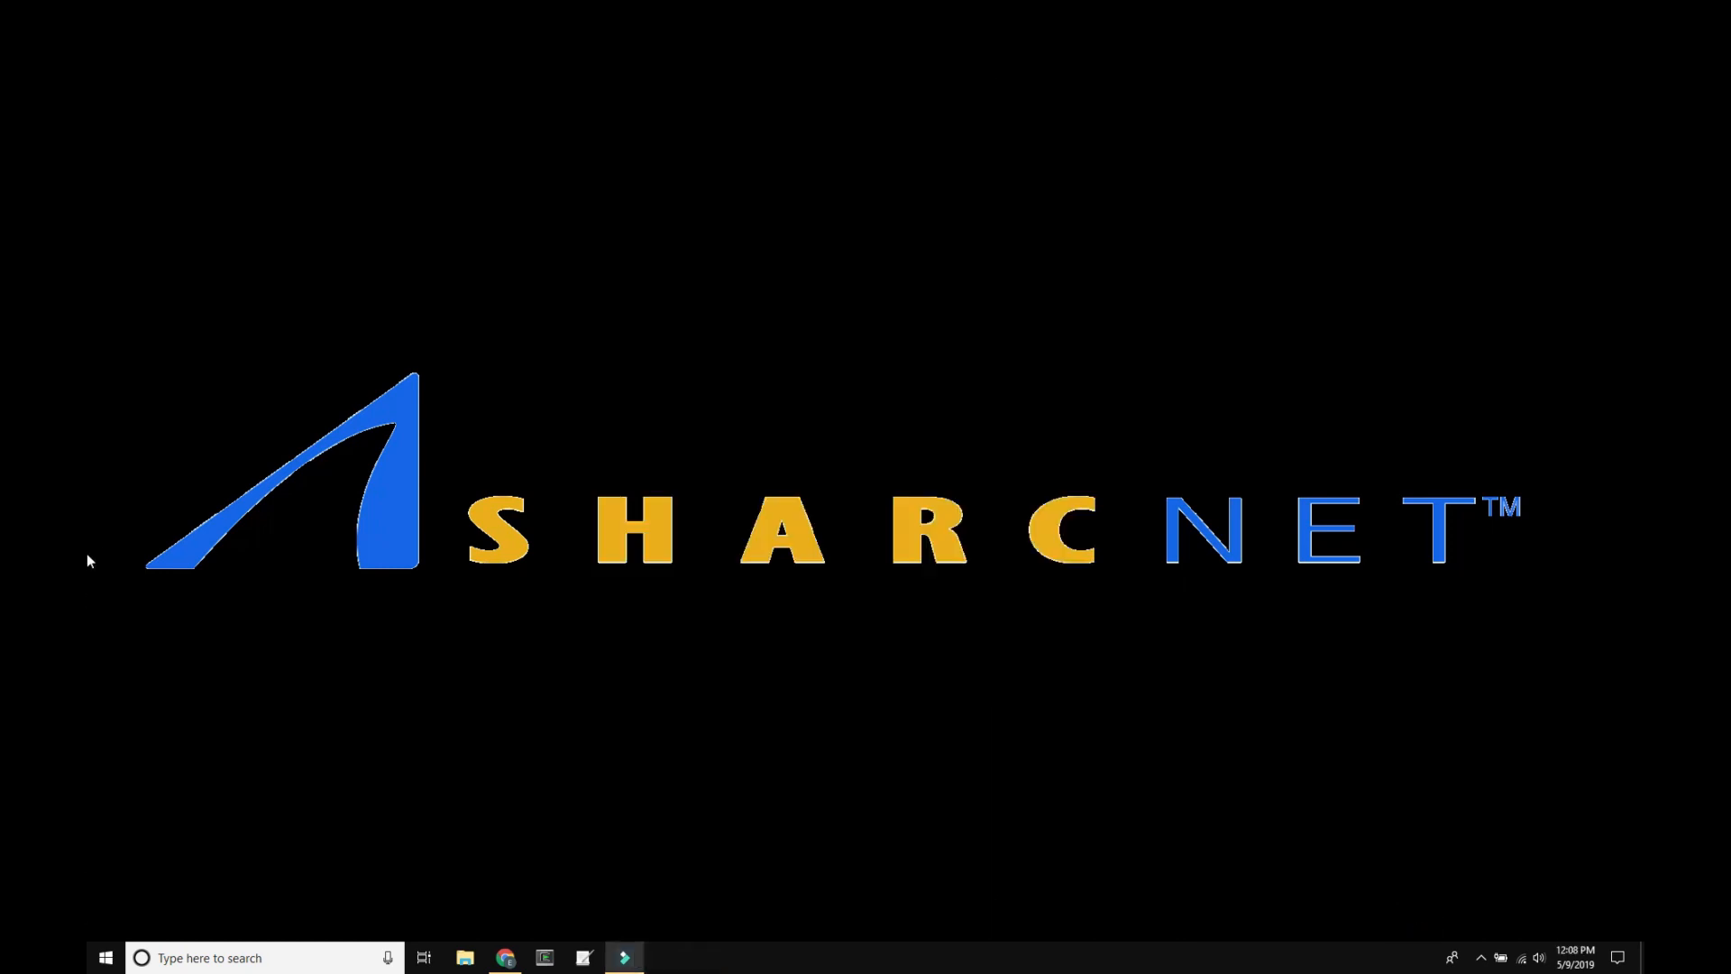
mouse_move(294, 823)
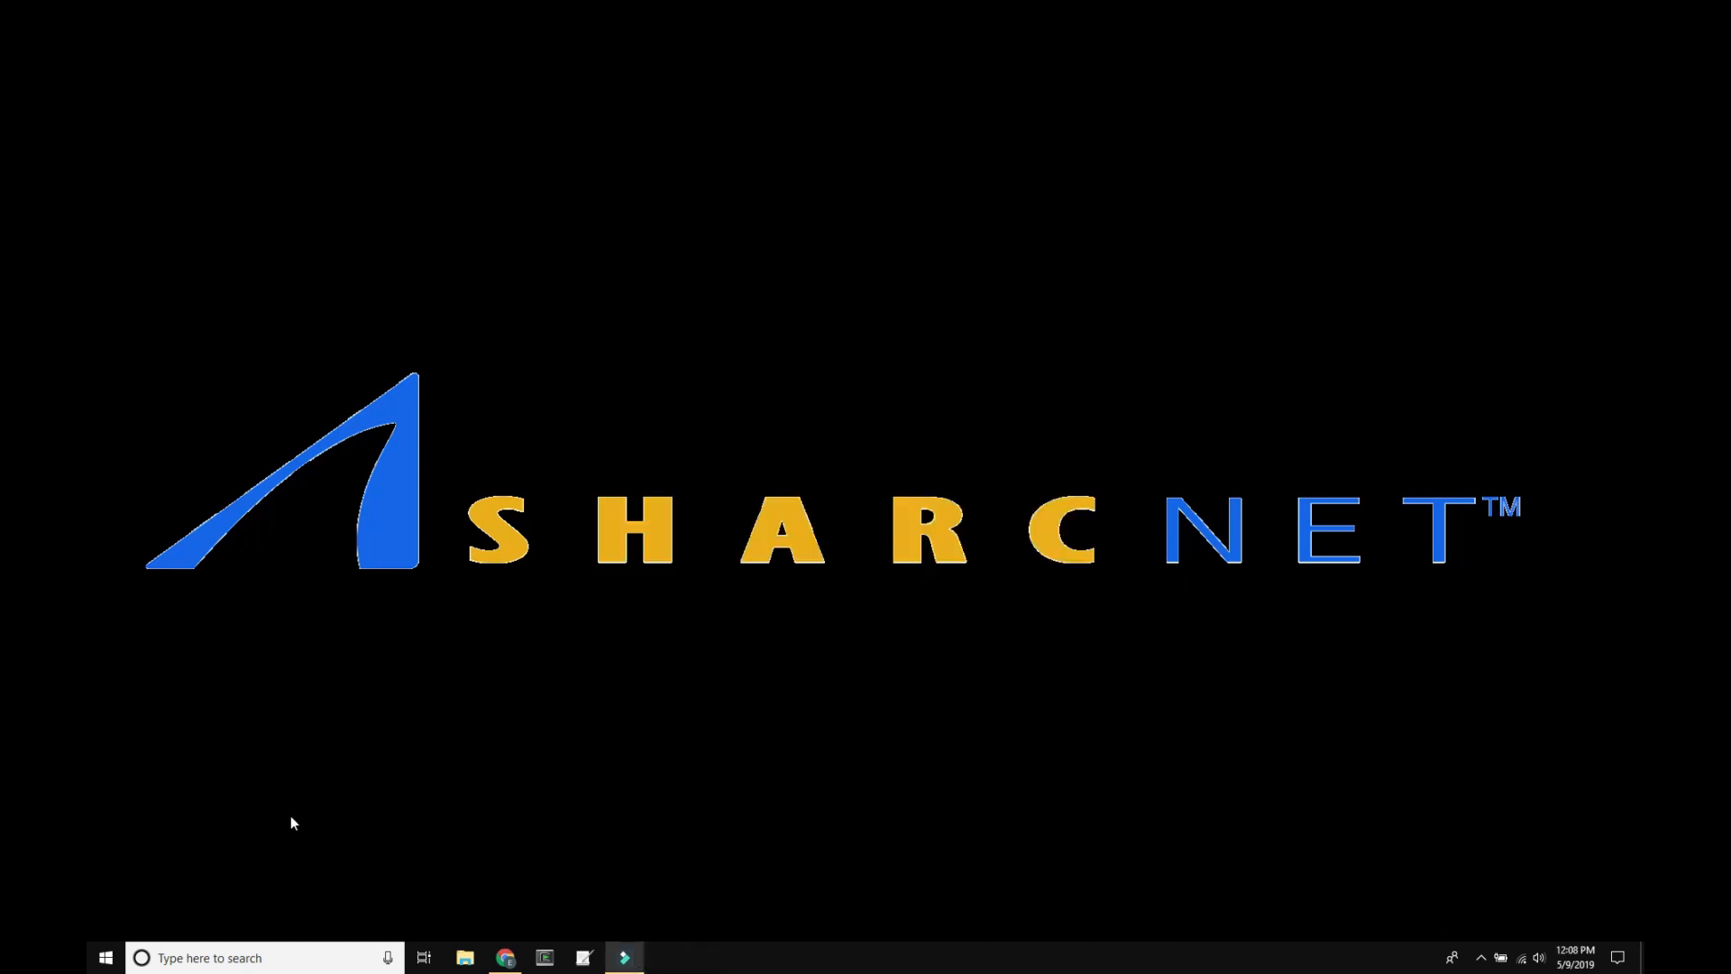
Search 'windows store' and launch Microsoft Store from Best match.
left_click(263, 957)
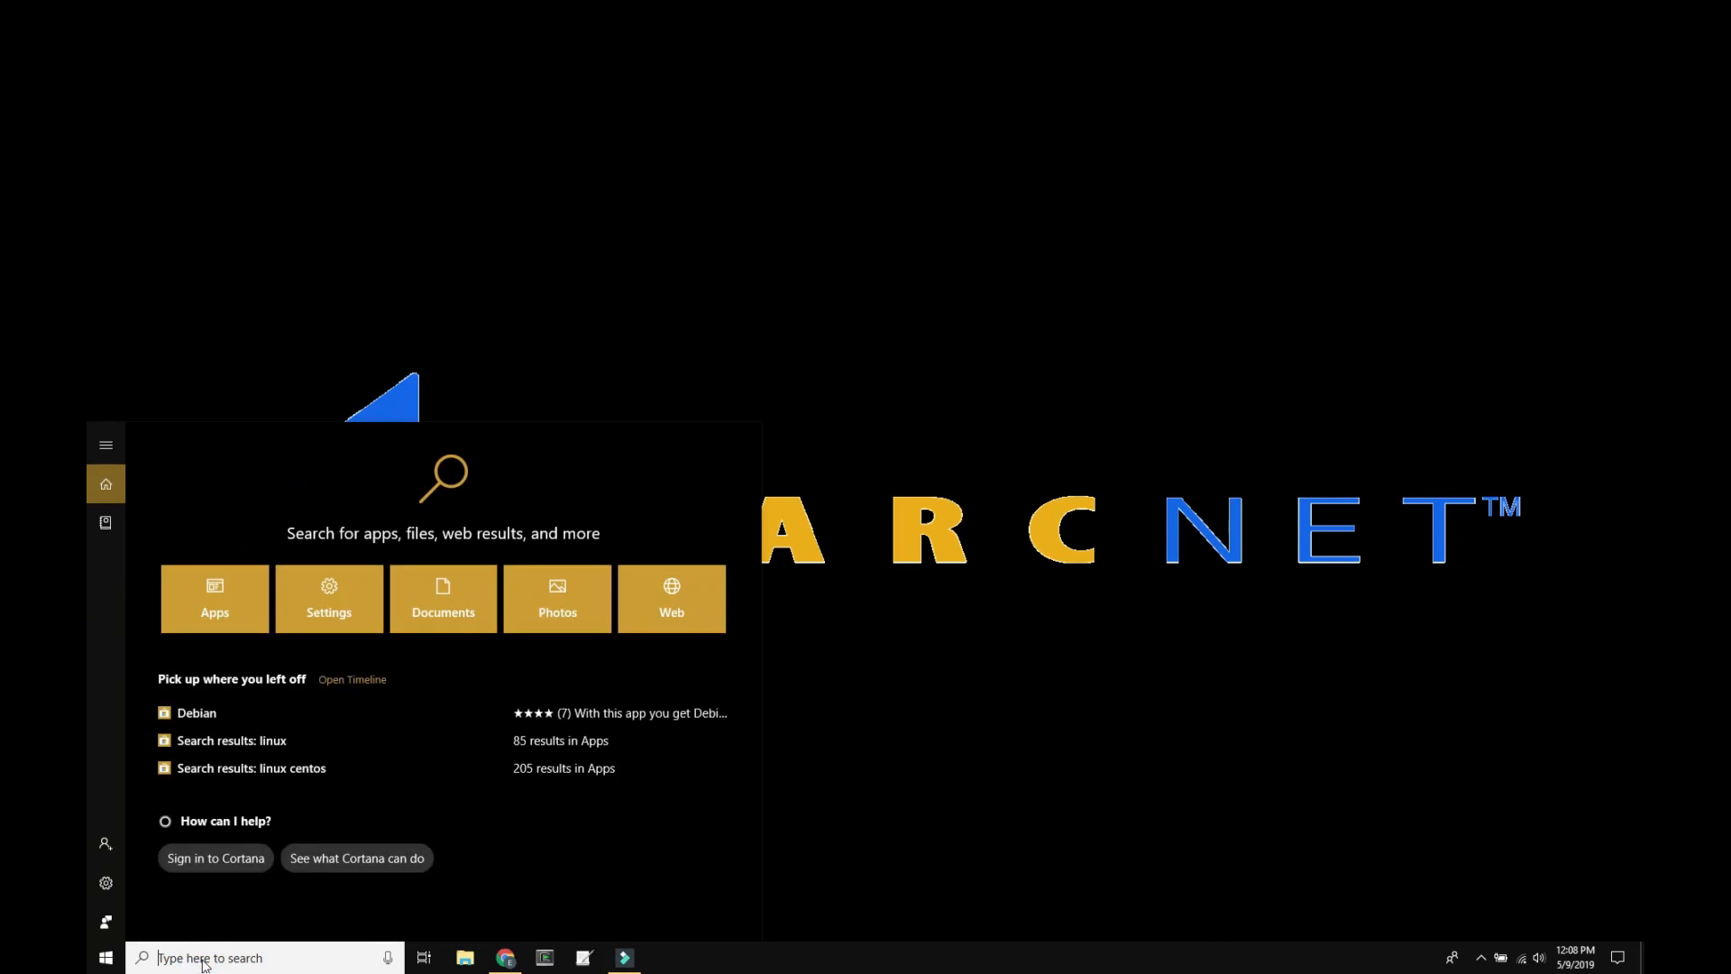
type("windows store")
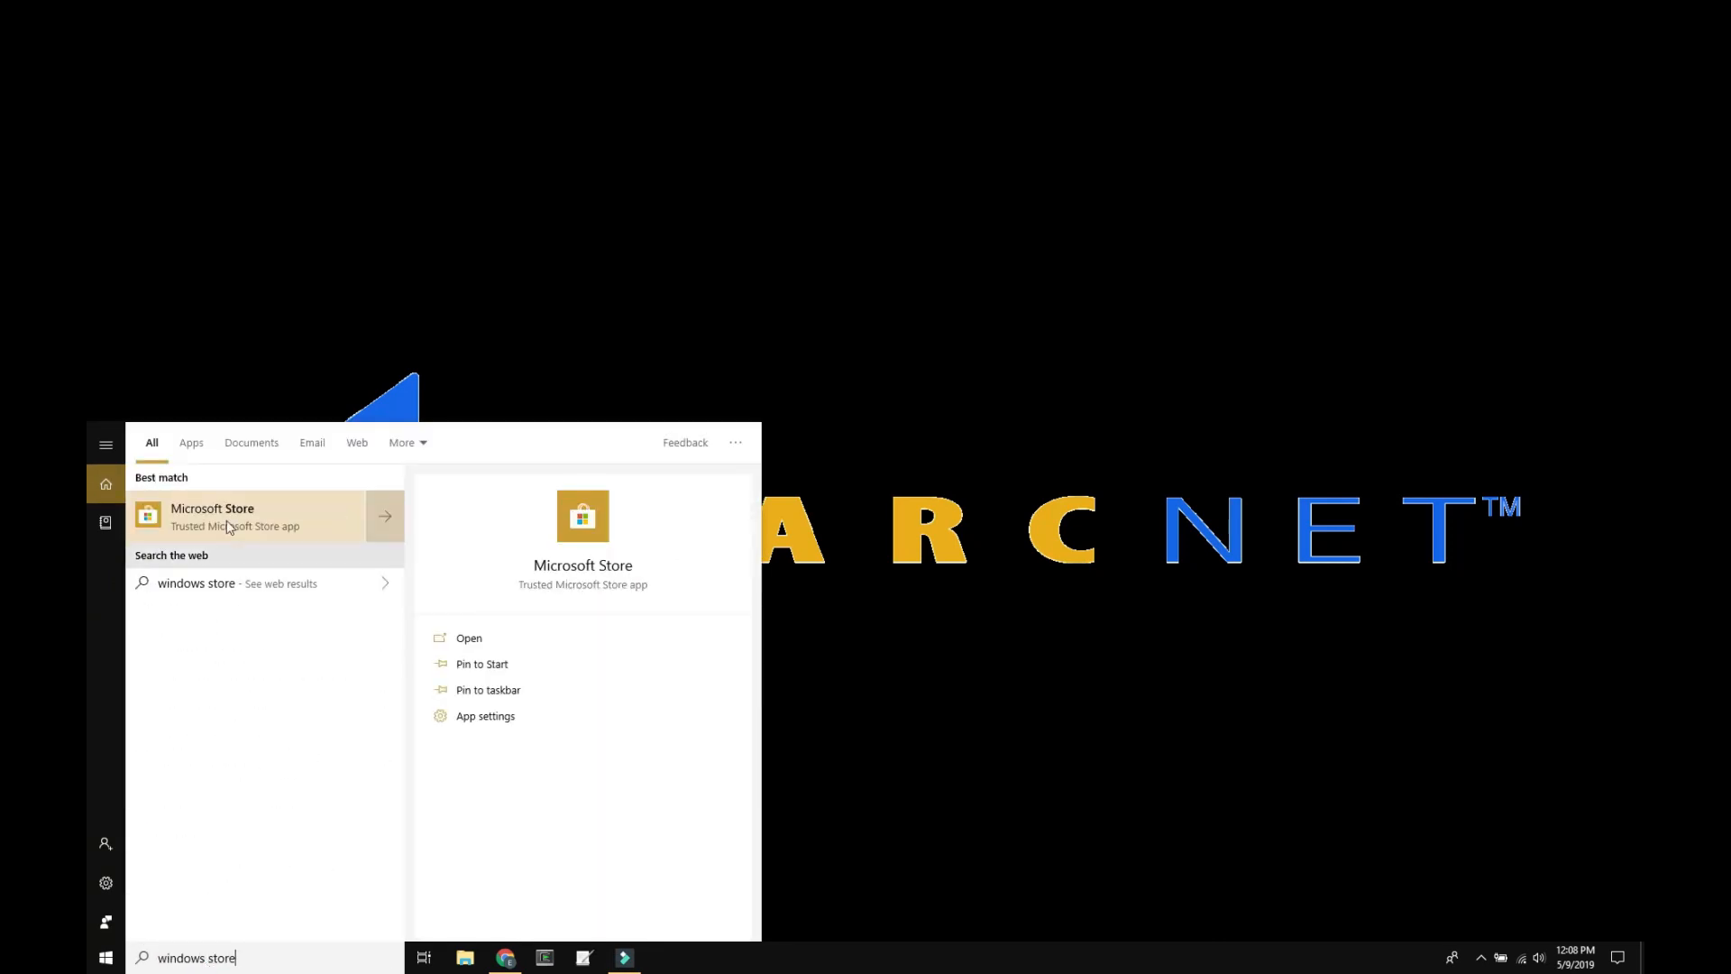
left_click(213, 516)
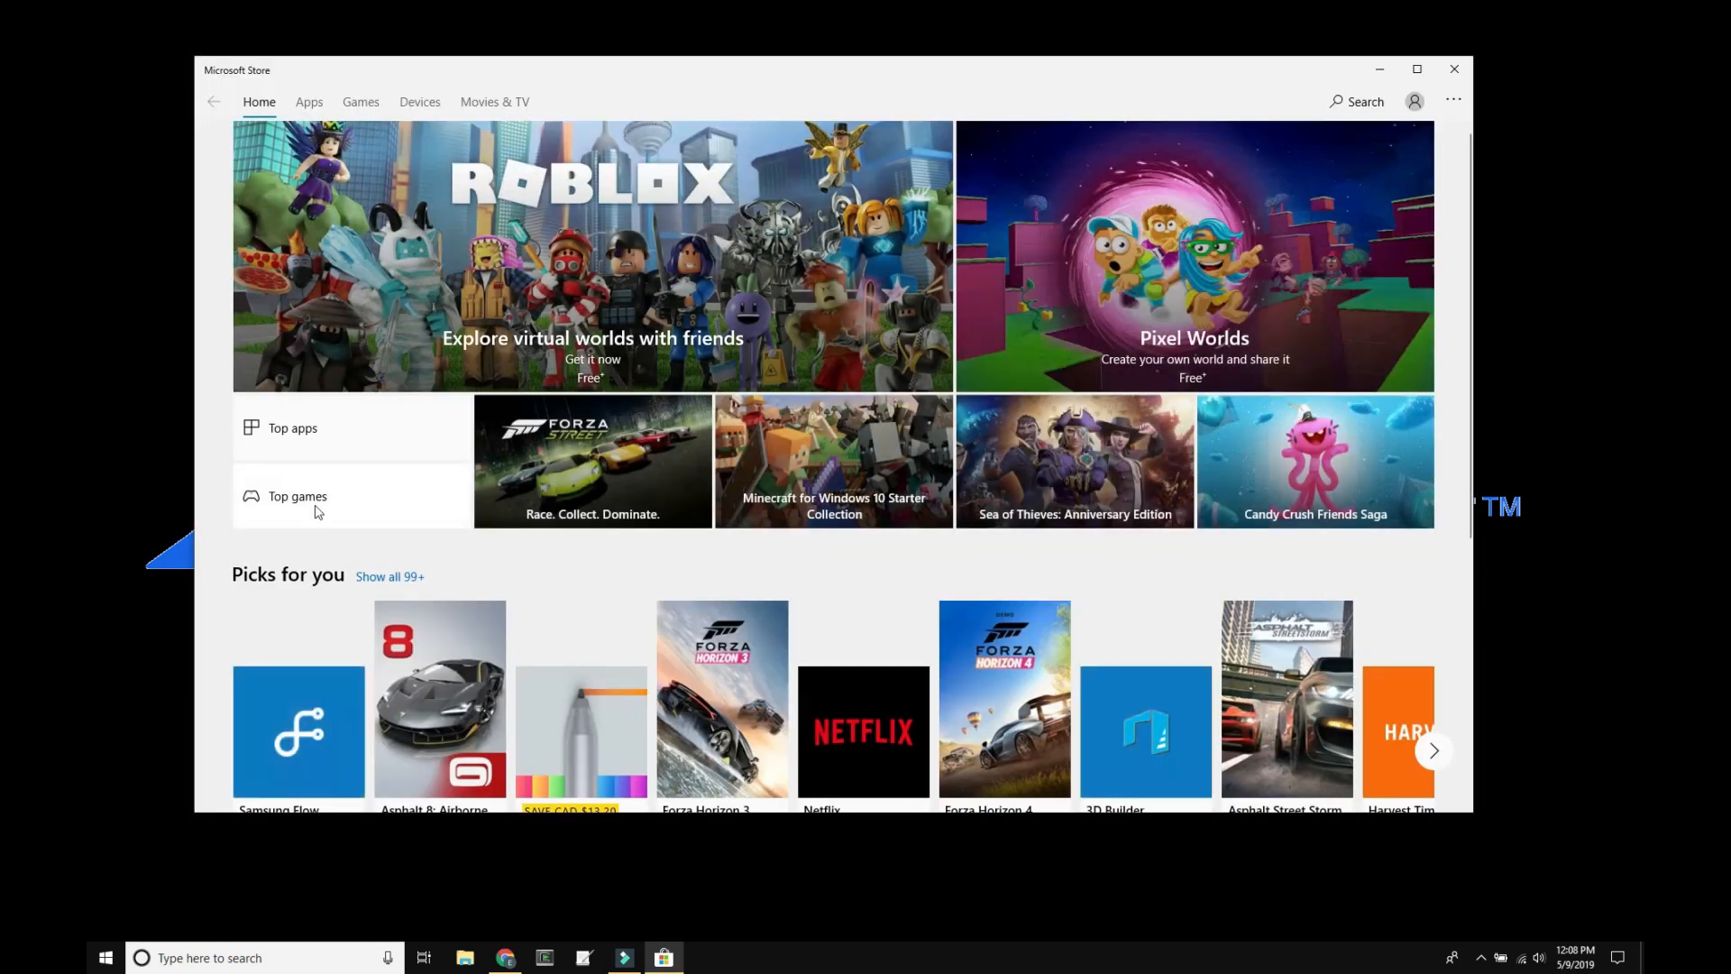
Search the store for 'linux', install the Debian app and launch it.
left_click(1365, 101)
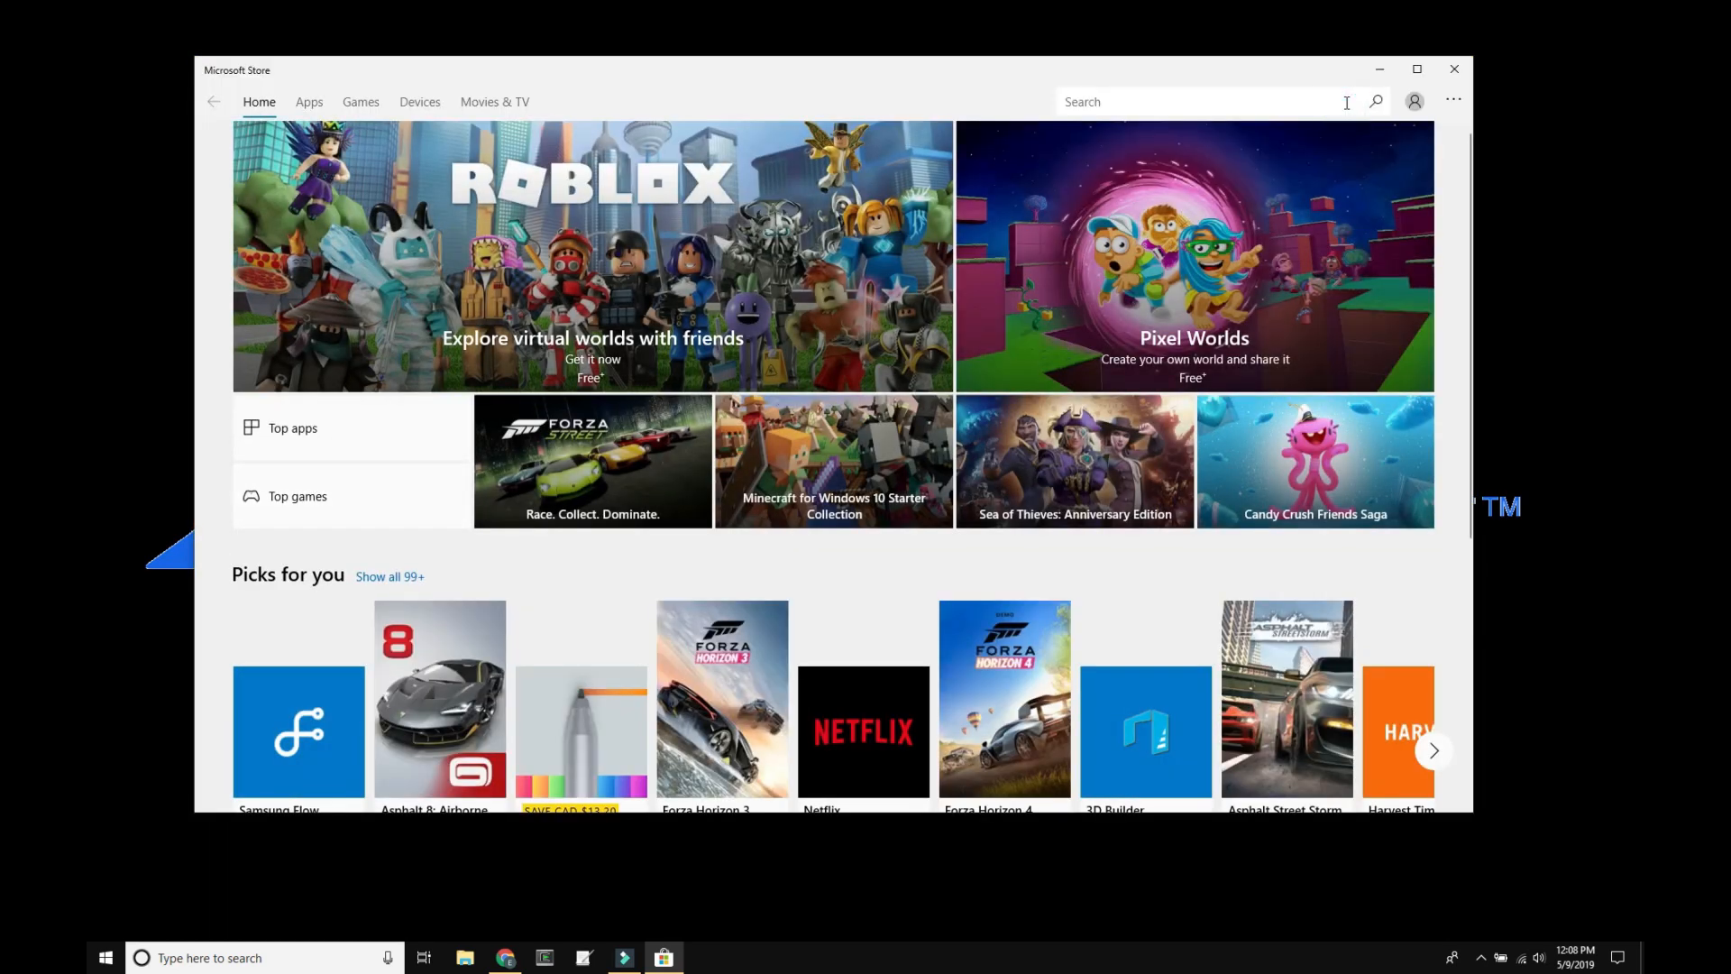
mouse_move(1358, 101)
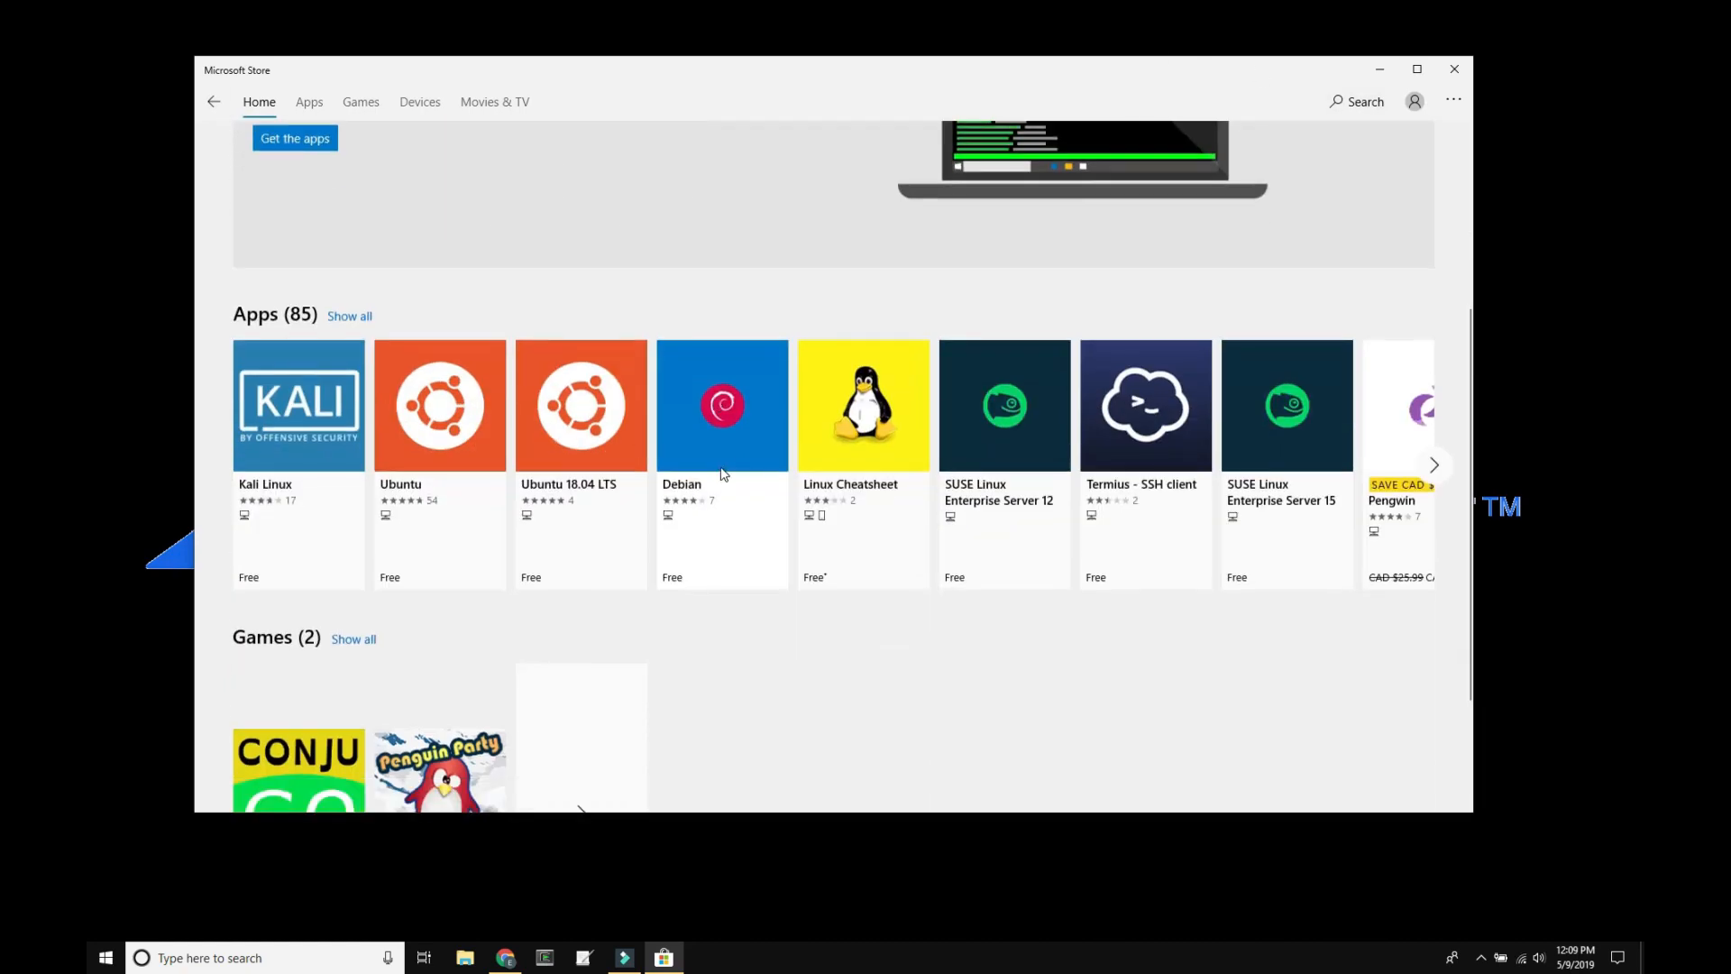
left_click(308, 101)
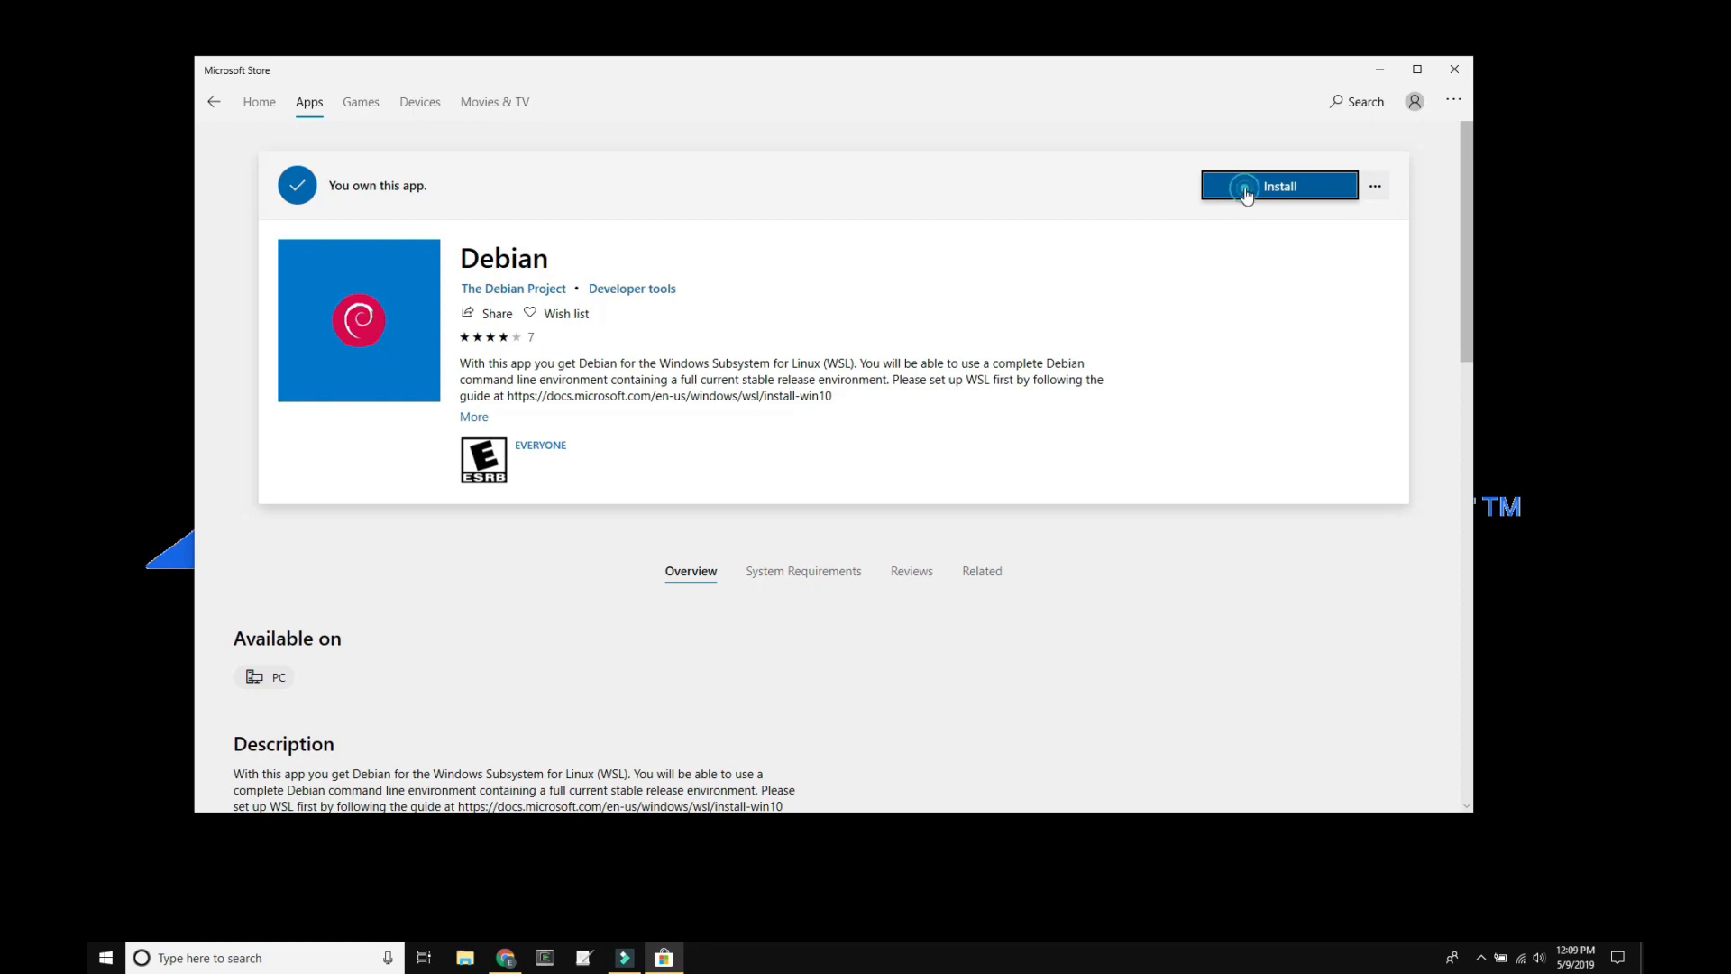
left_click(1277, 186)
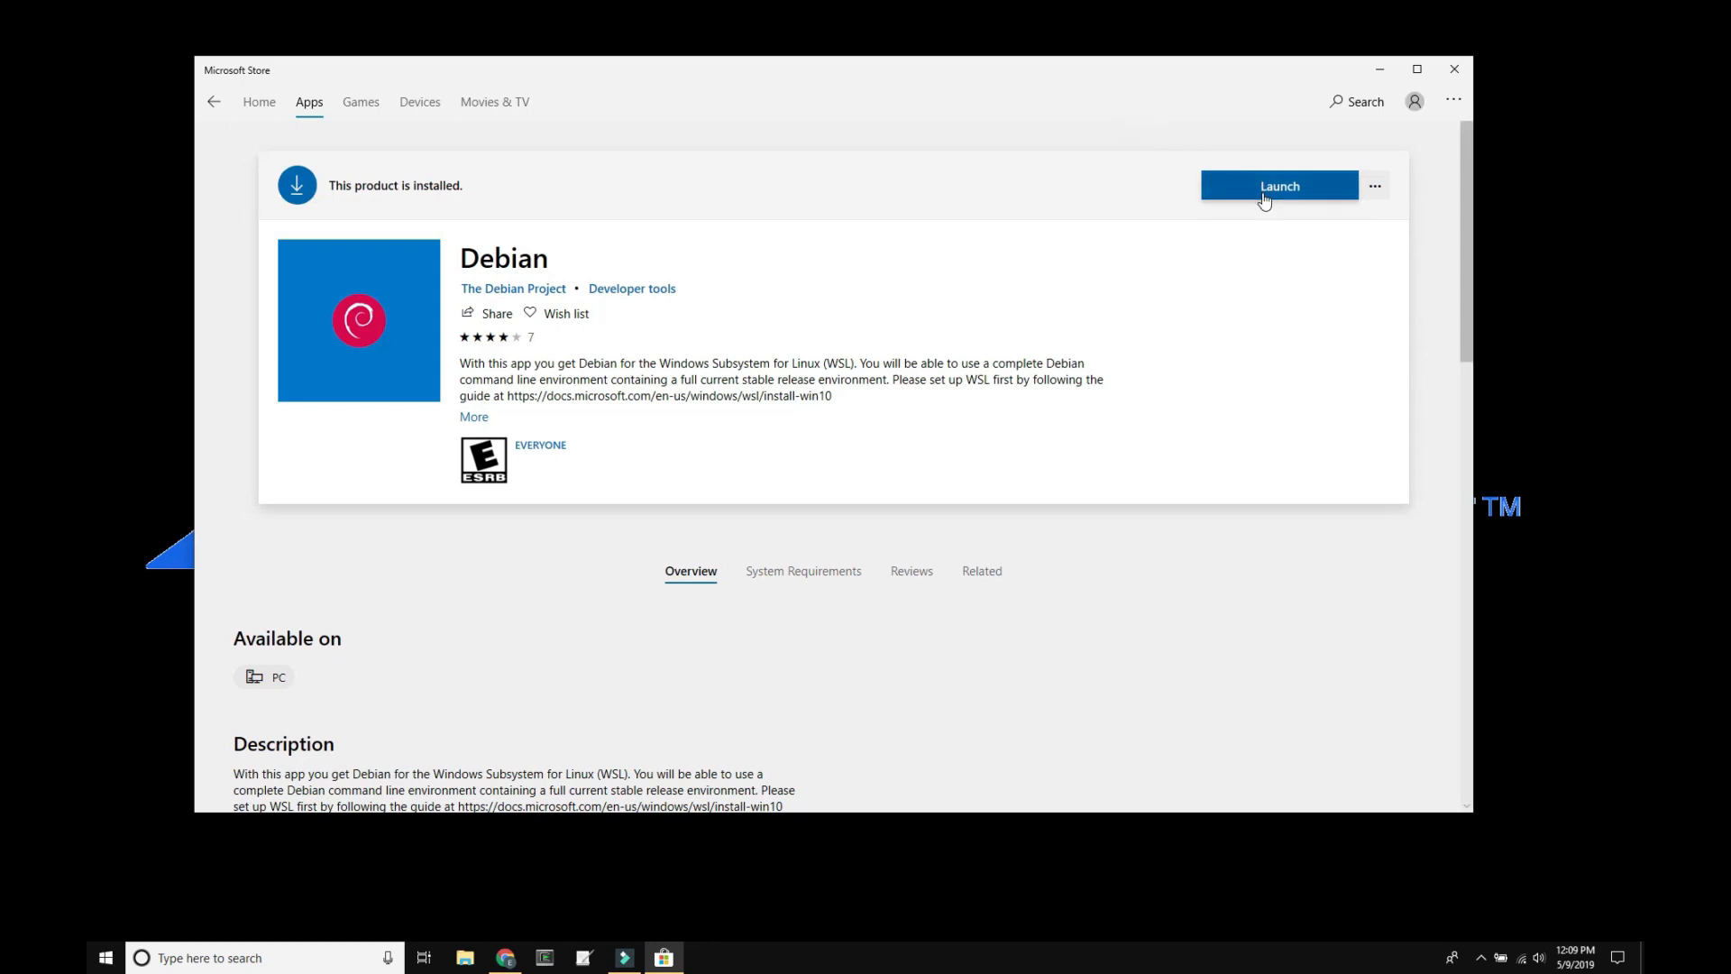
left_click(1278, 185)
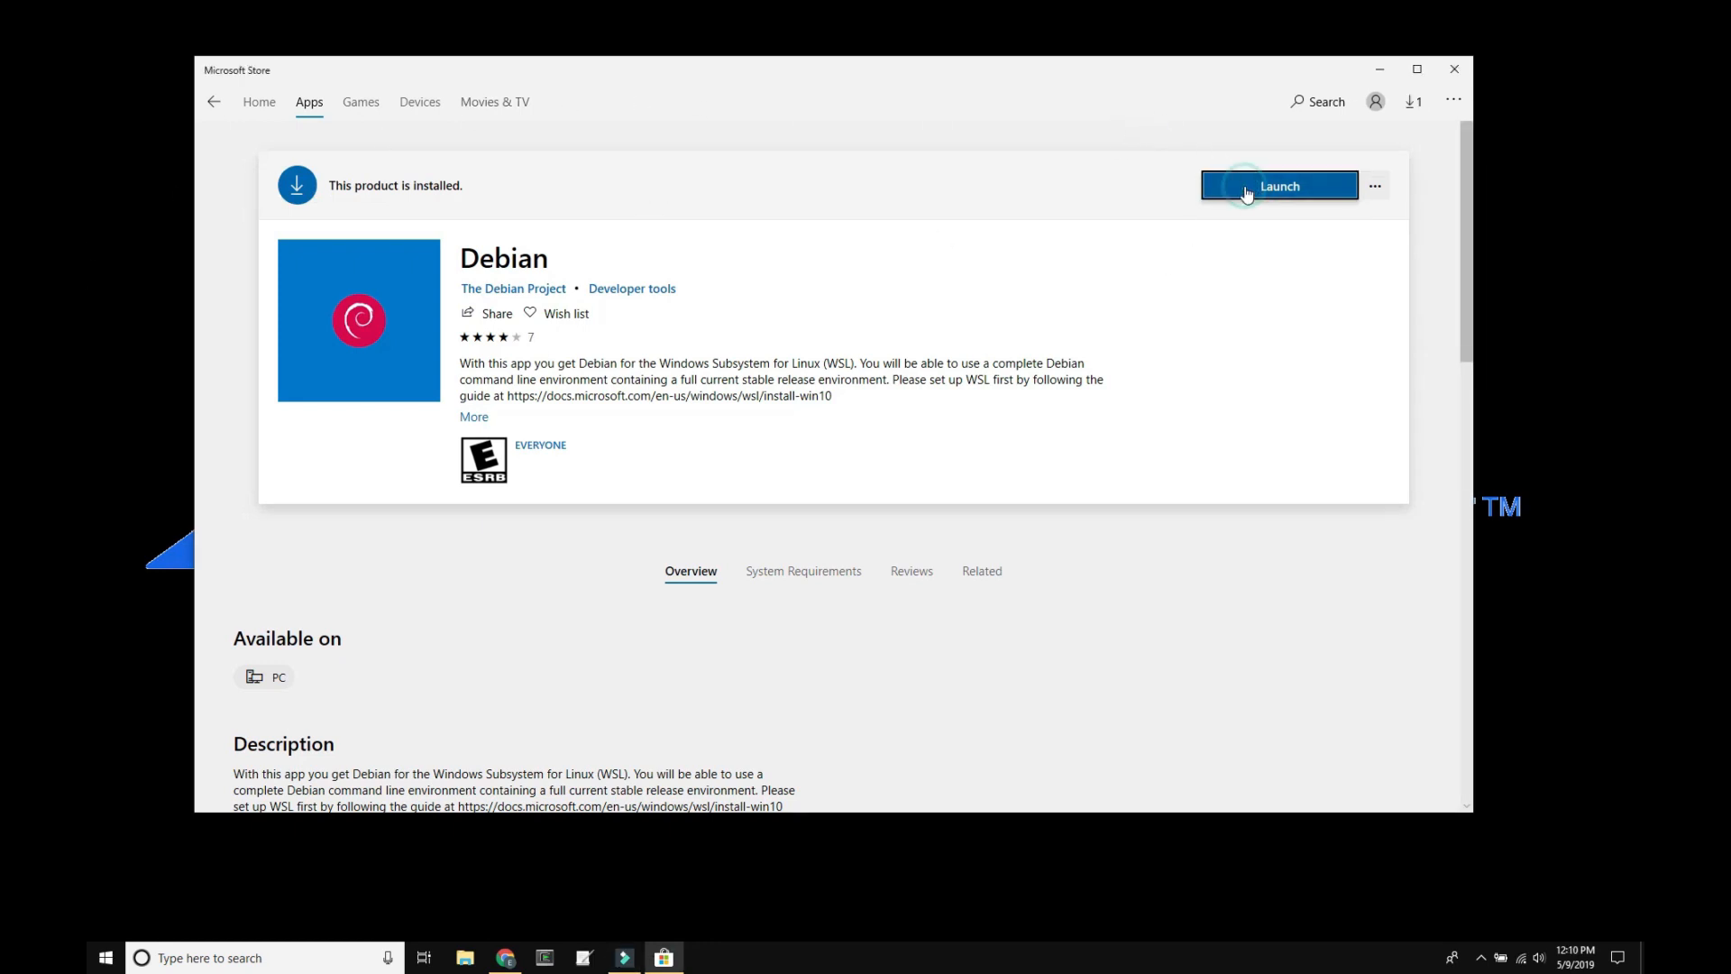
left_click(1277, 186)
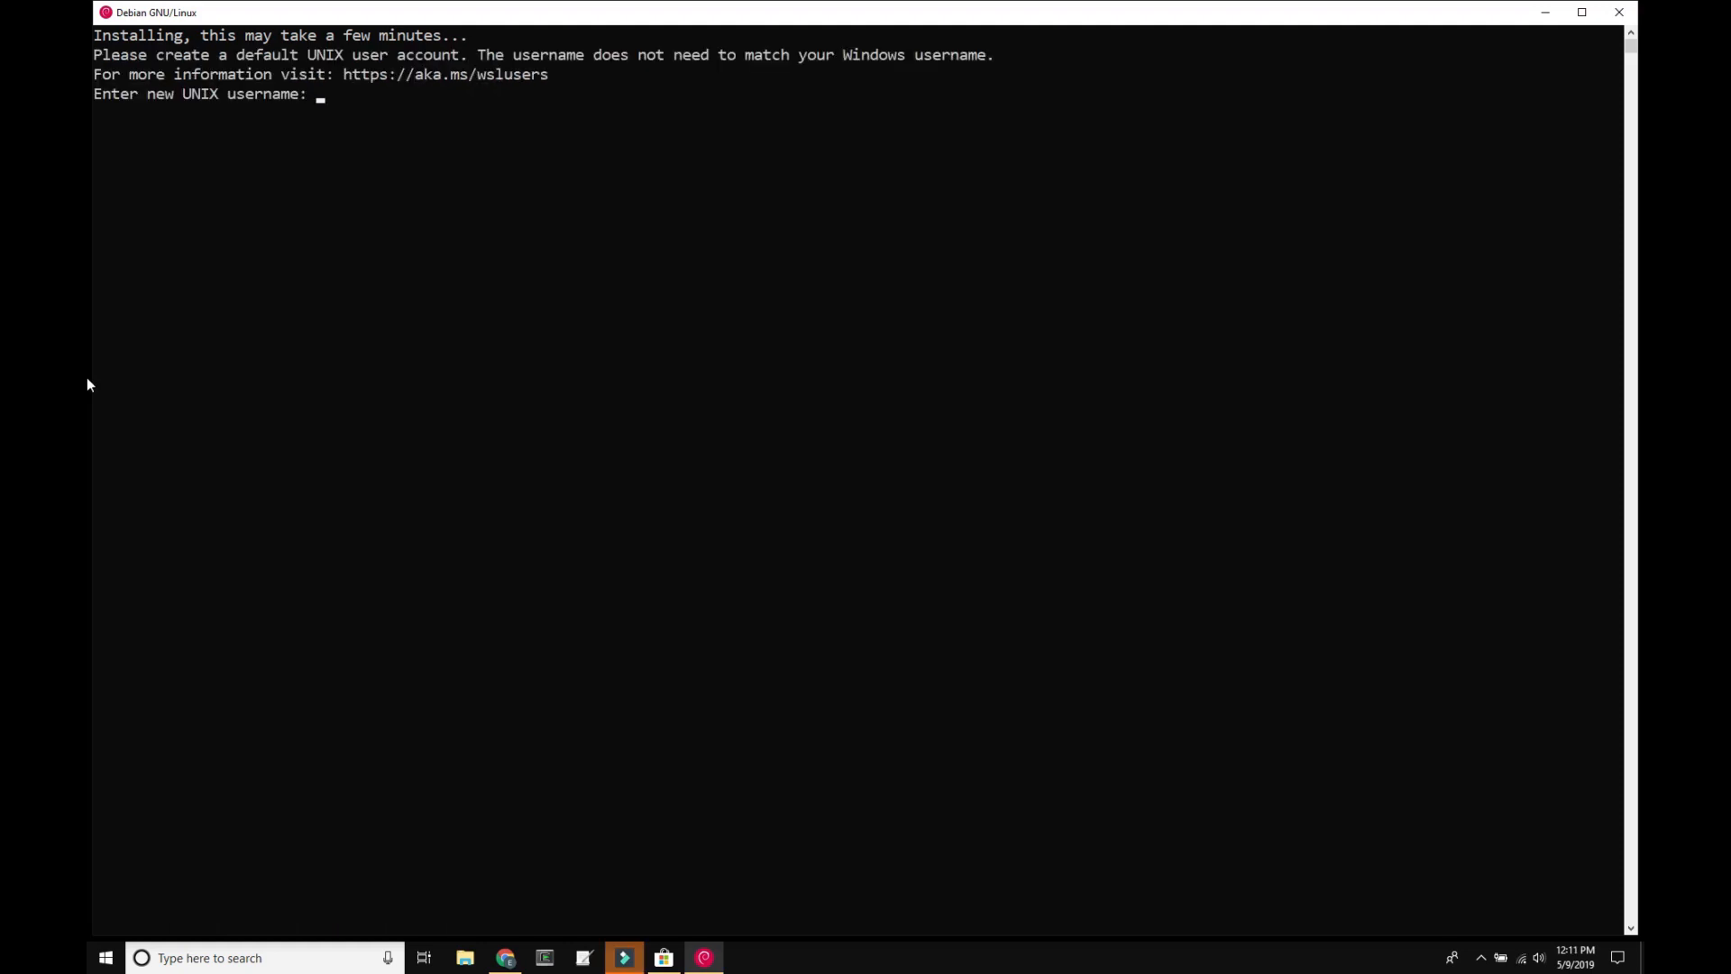
Create the default UNIX user 'edward' with a password at the first-run prompts.
type("edward")
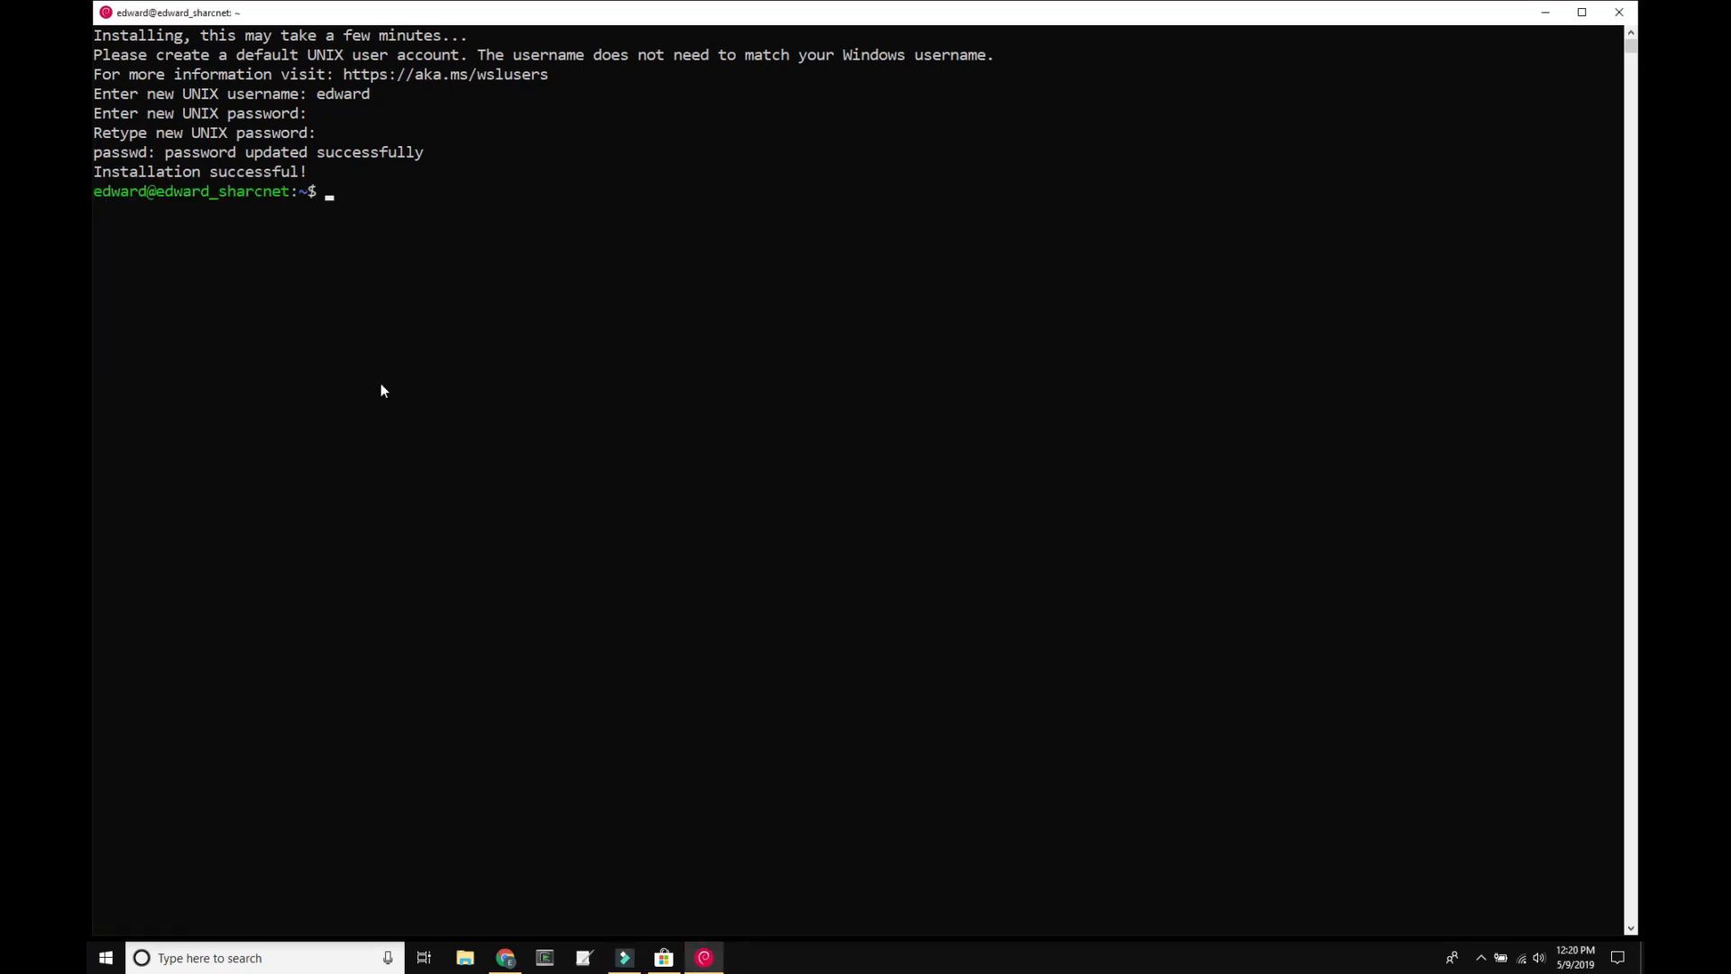
Run 'sudo apt update' and supply the password to refresh package lists.
type("sudo ap")
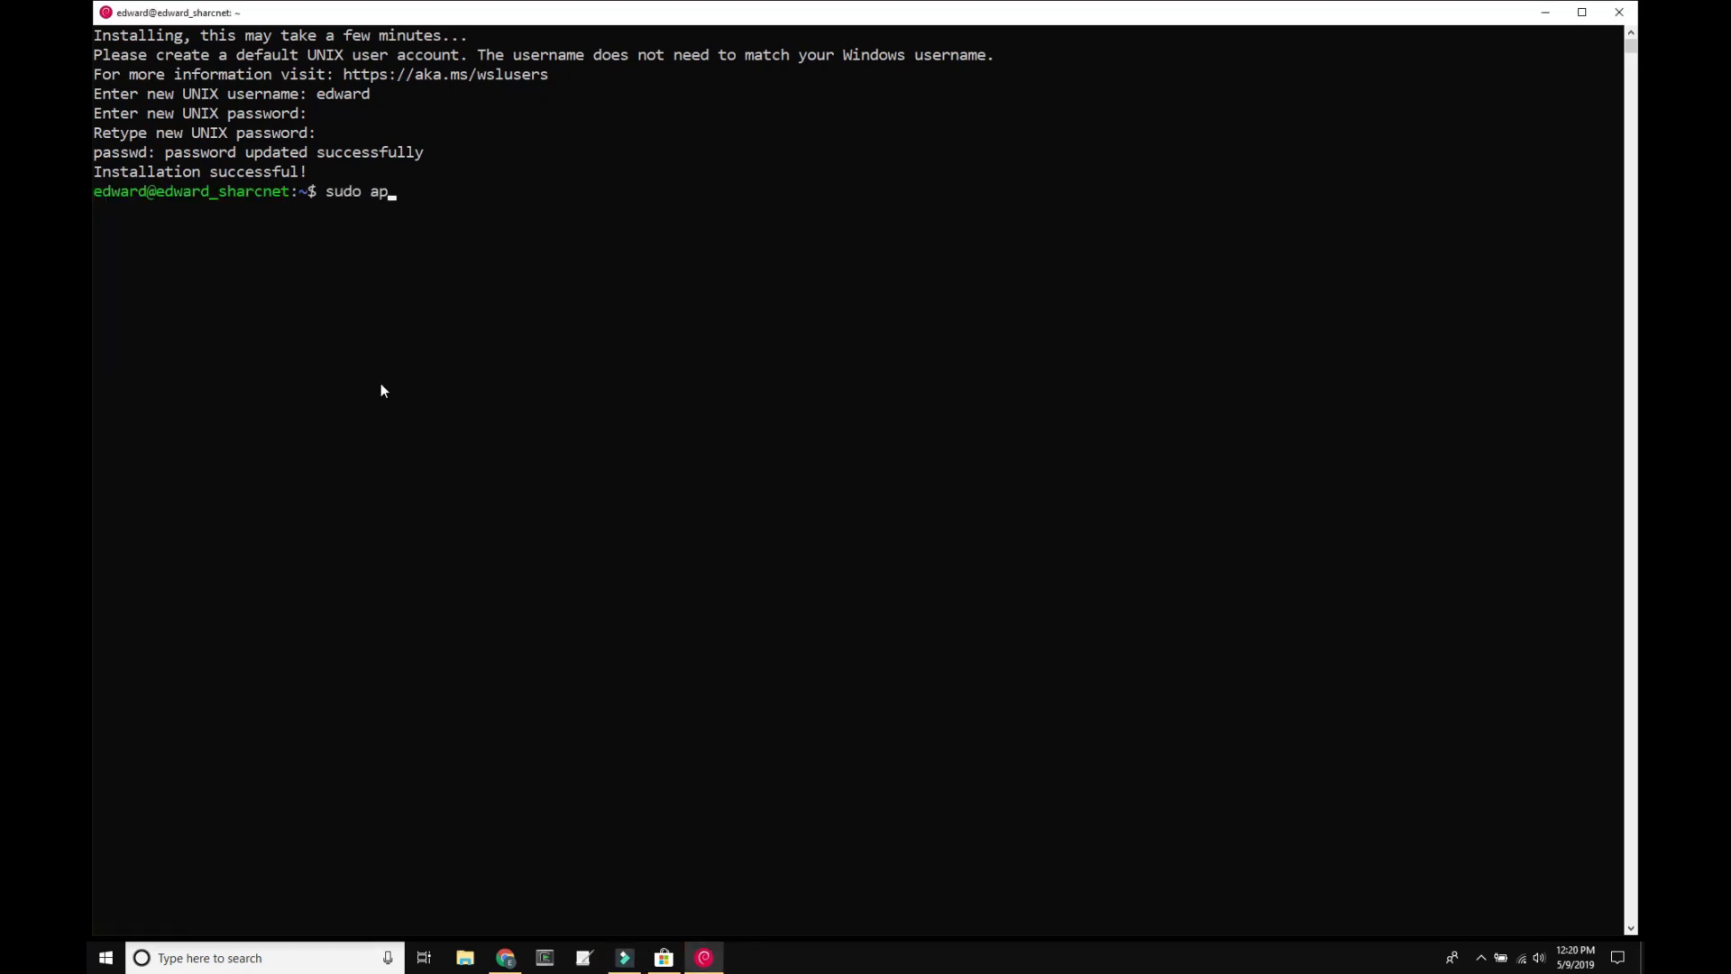
type("t")
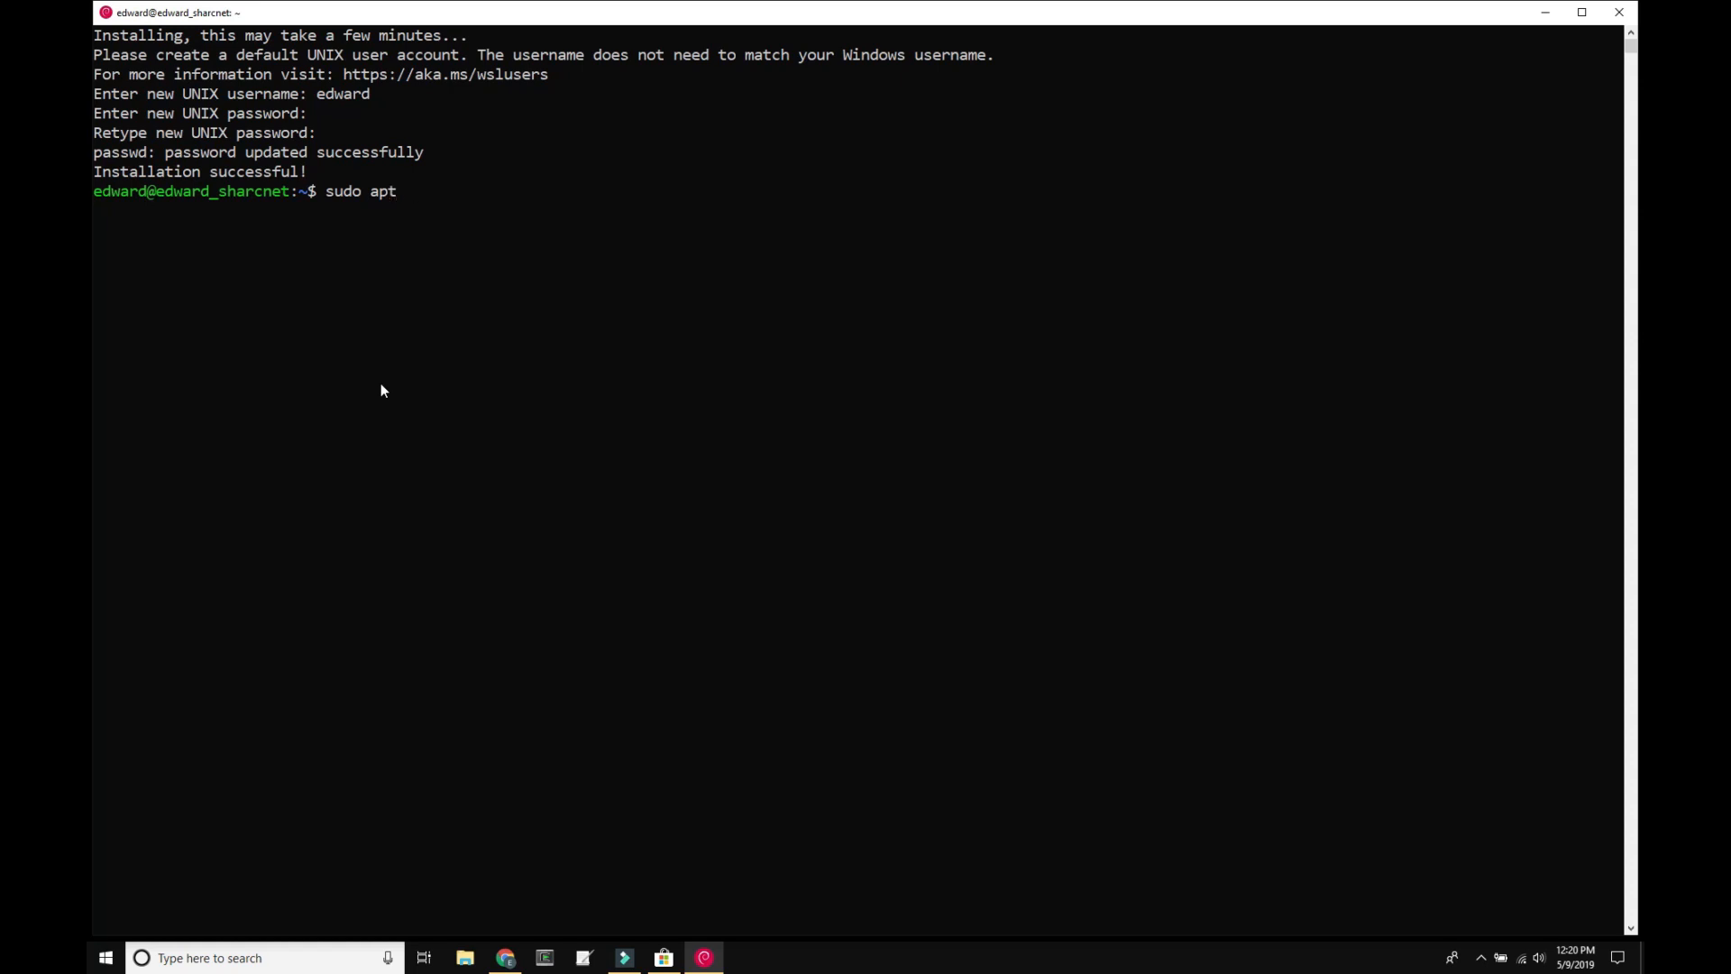
type("update")
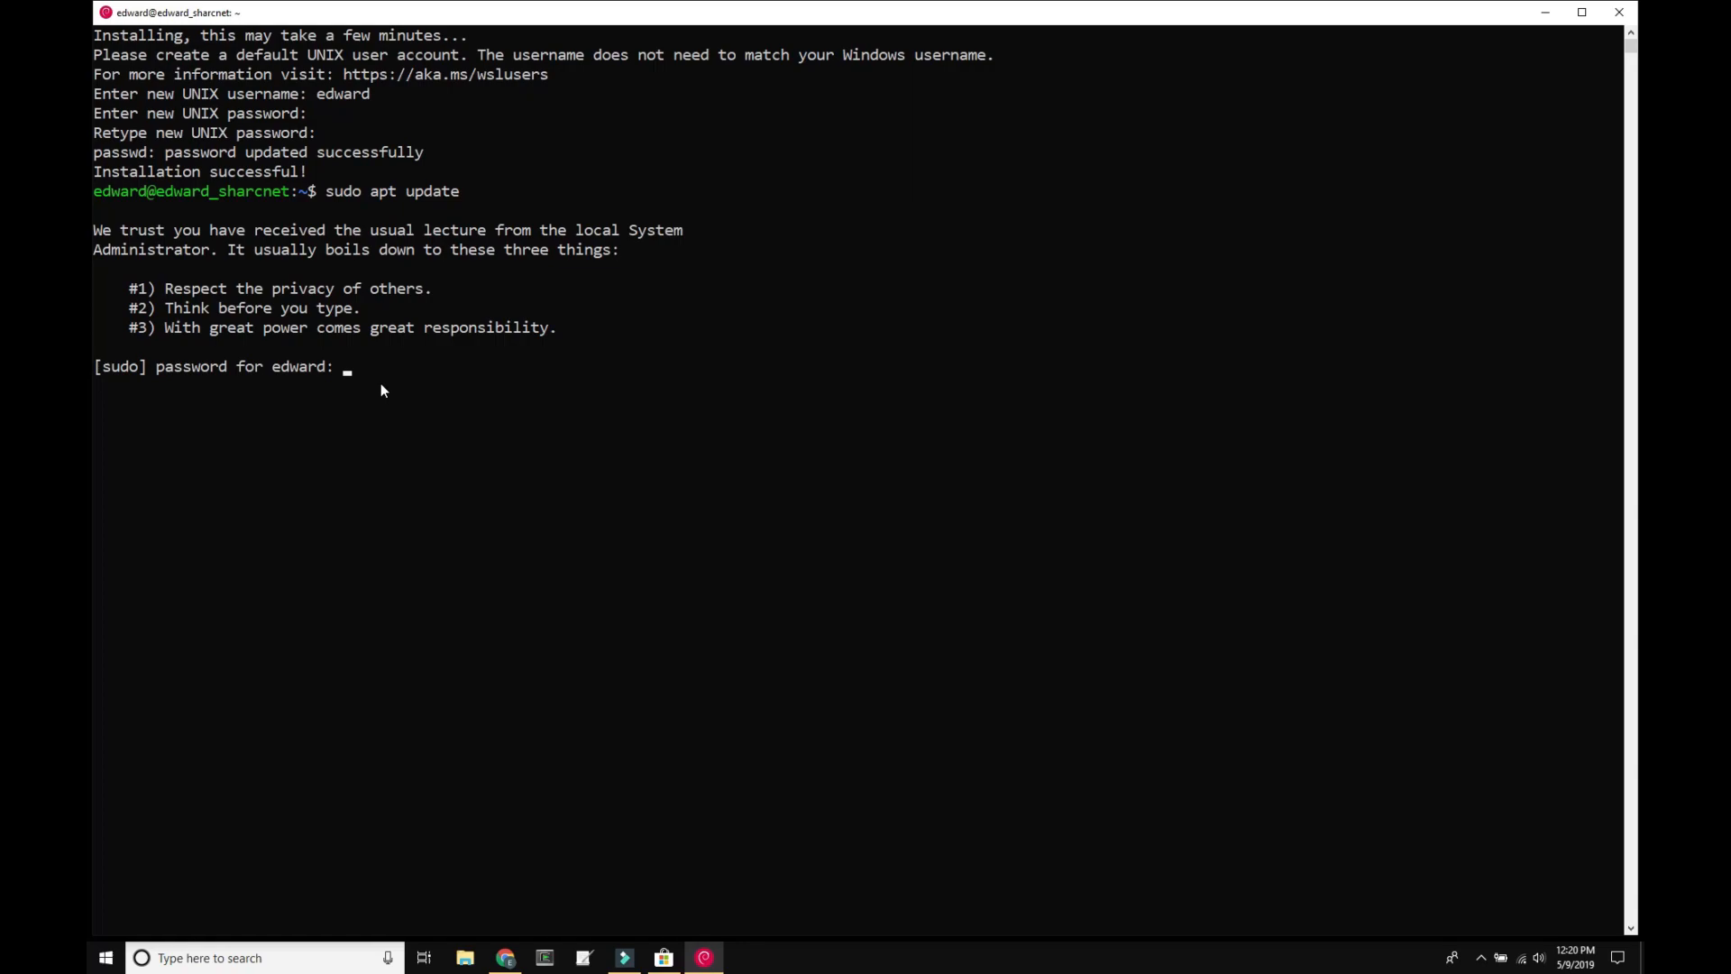
key("Enter")
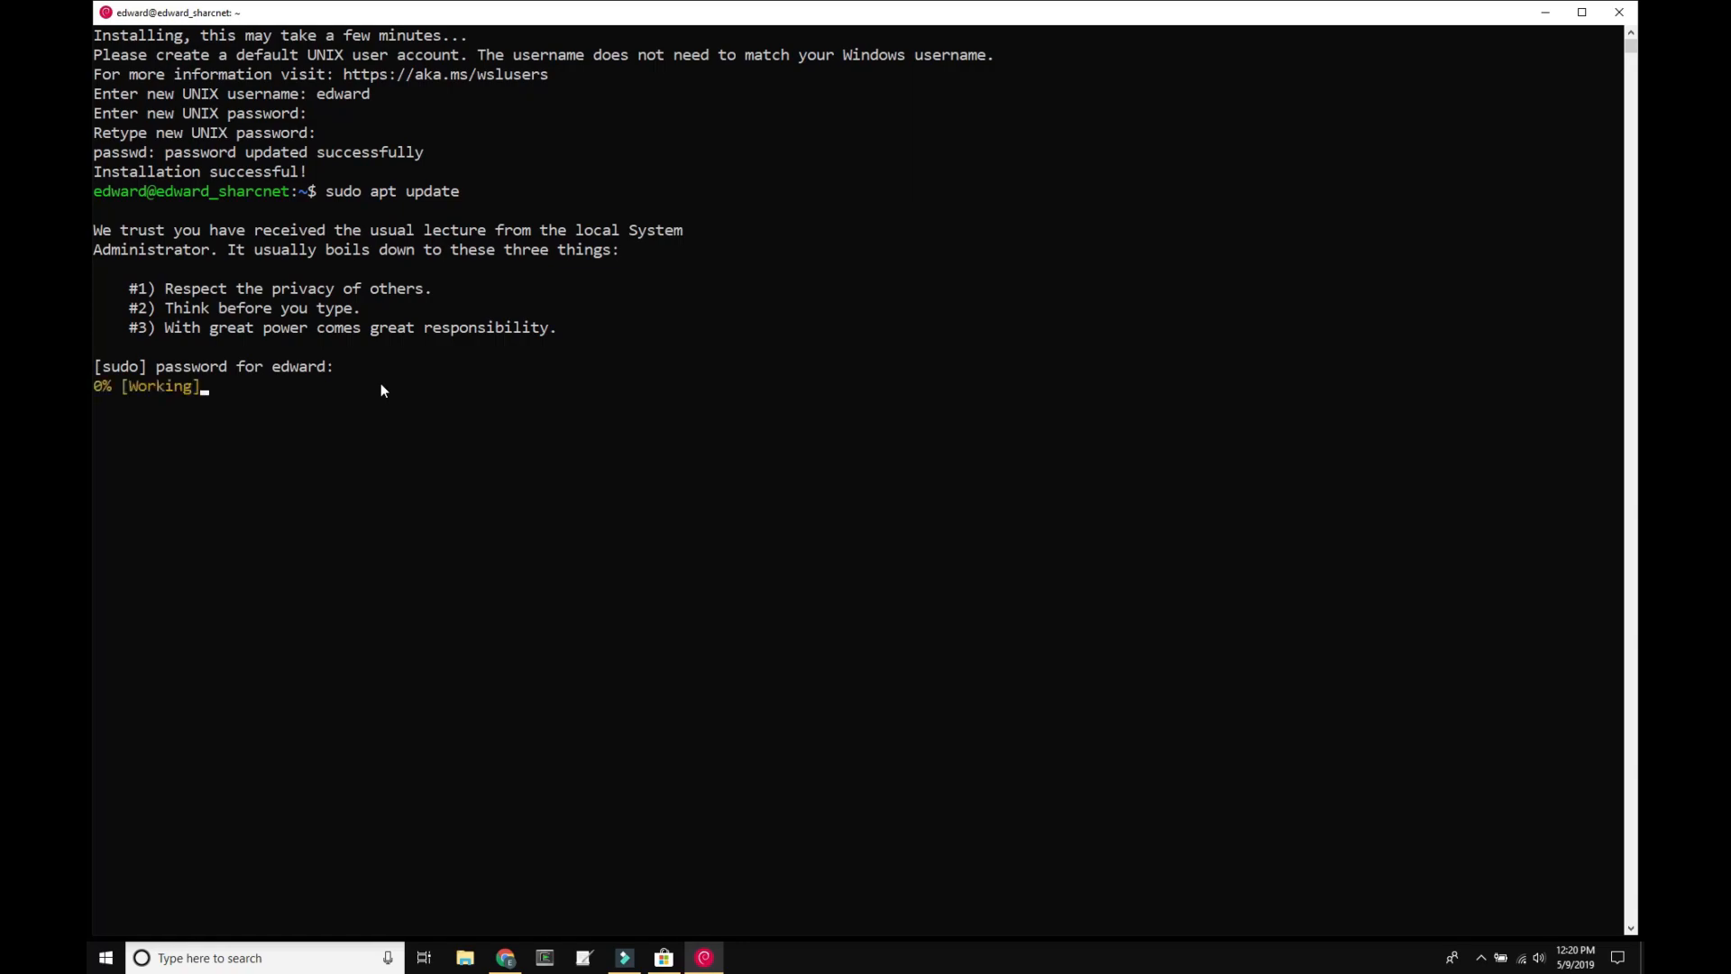